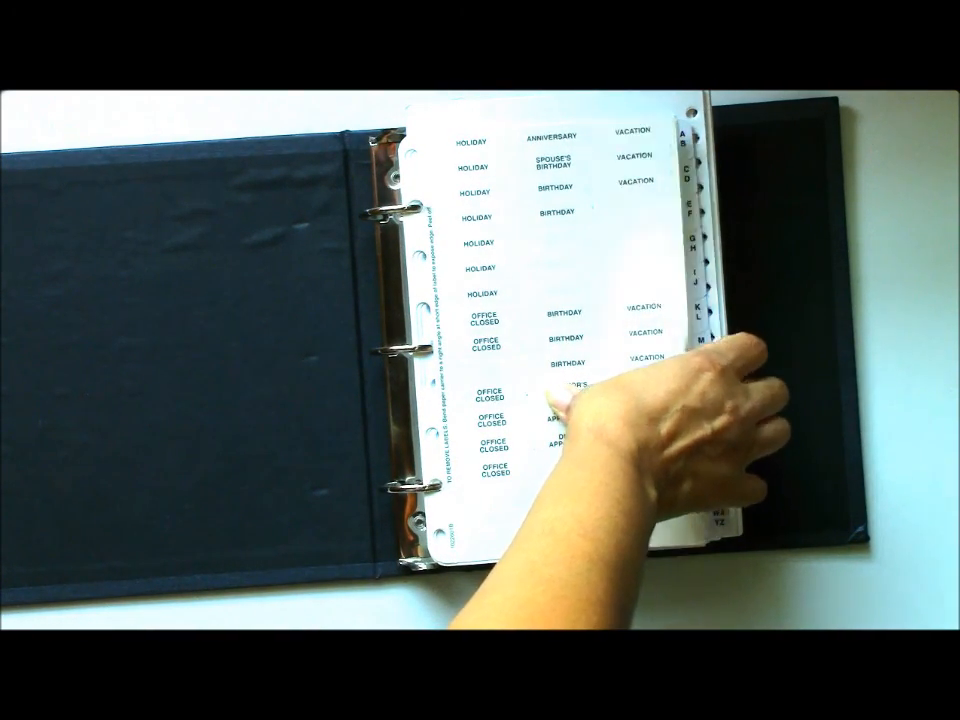
Peel the preprinted event sticker sheet back to reveal the second label sheet behind it.
{"action": "left_click_drag", "start_coordinate": [700, 350], "coordinate": [550, 400]}
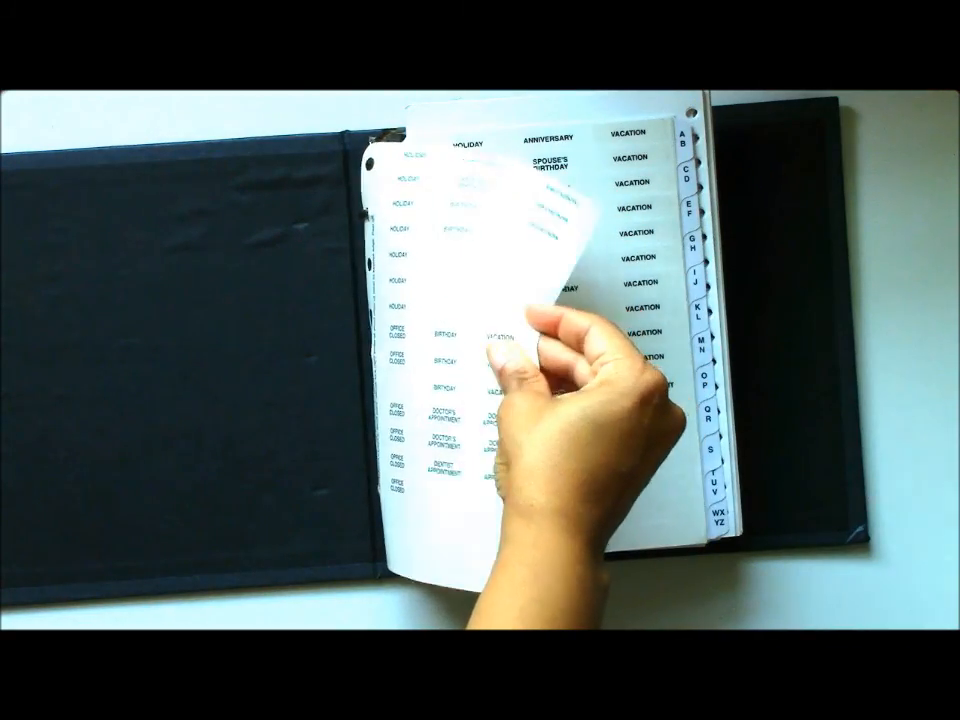